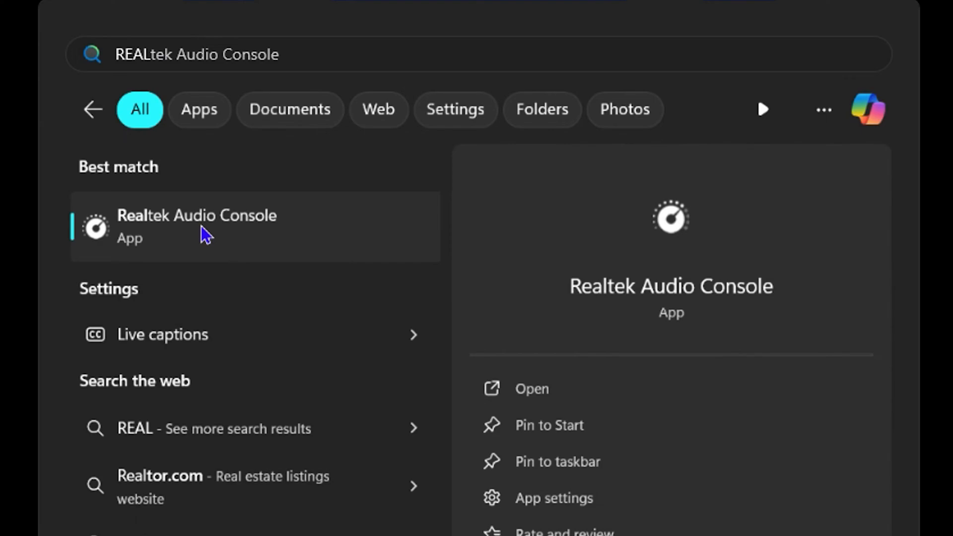
- Launch Realtek Audio Console from search and show its Device advanced settings
left_click(197, 227)
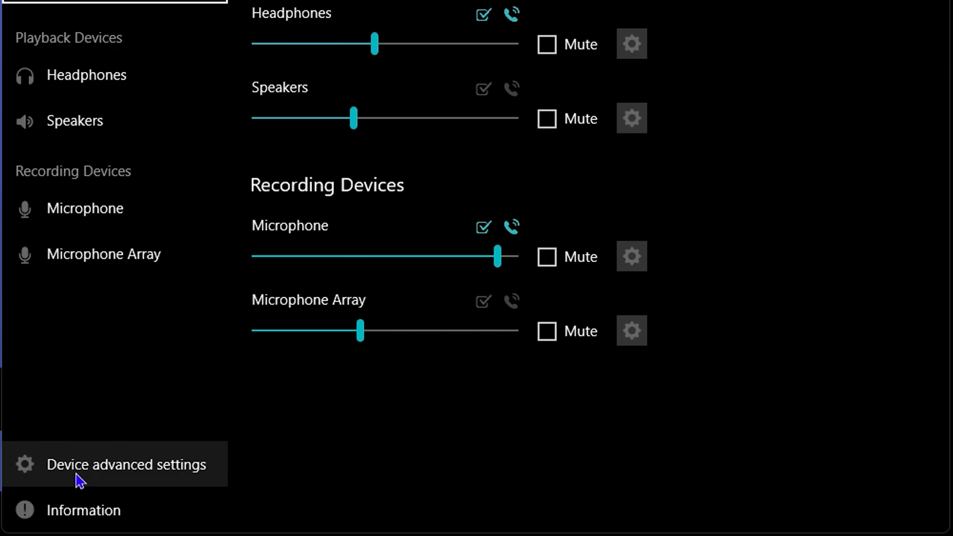
left_click(126, 465)
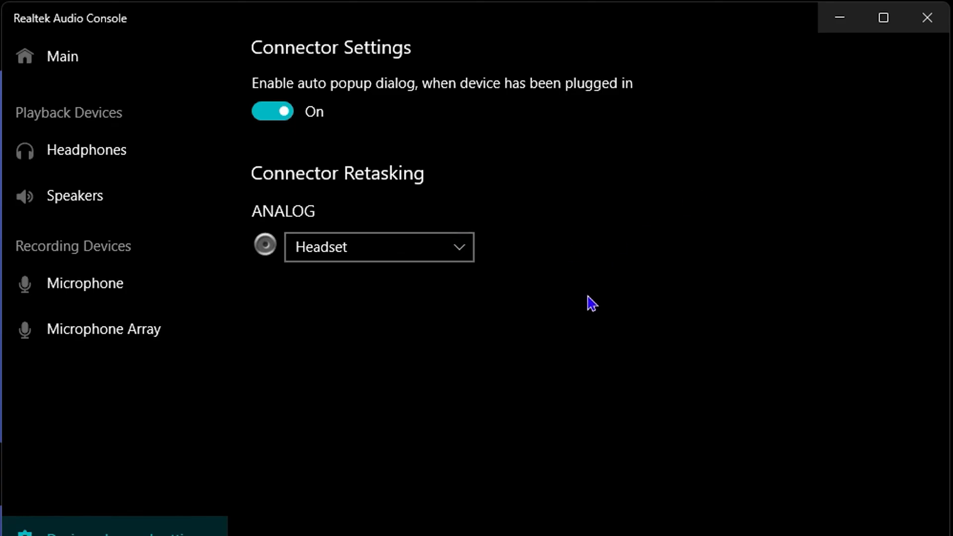
left_click(378, 247)
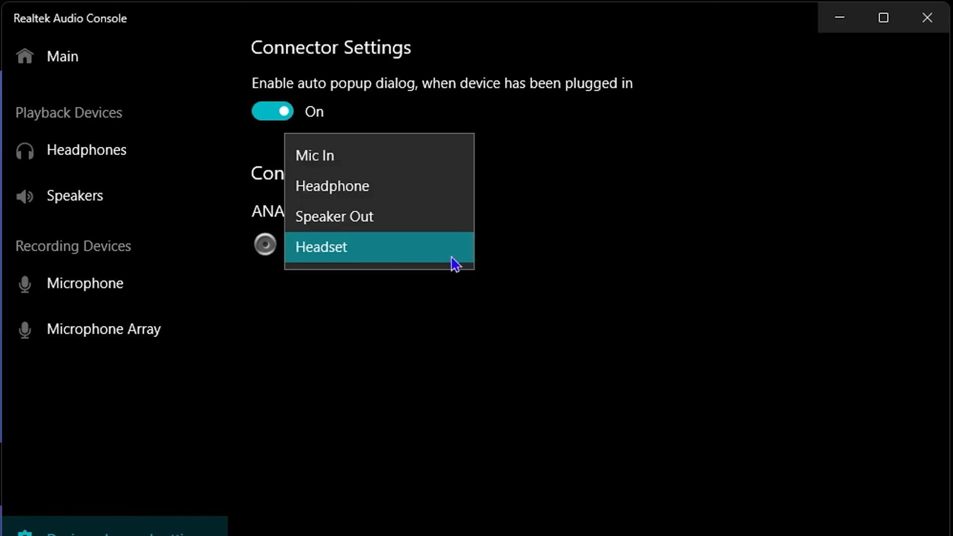
left_click(320, 247)
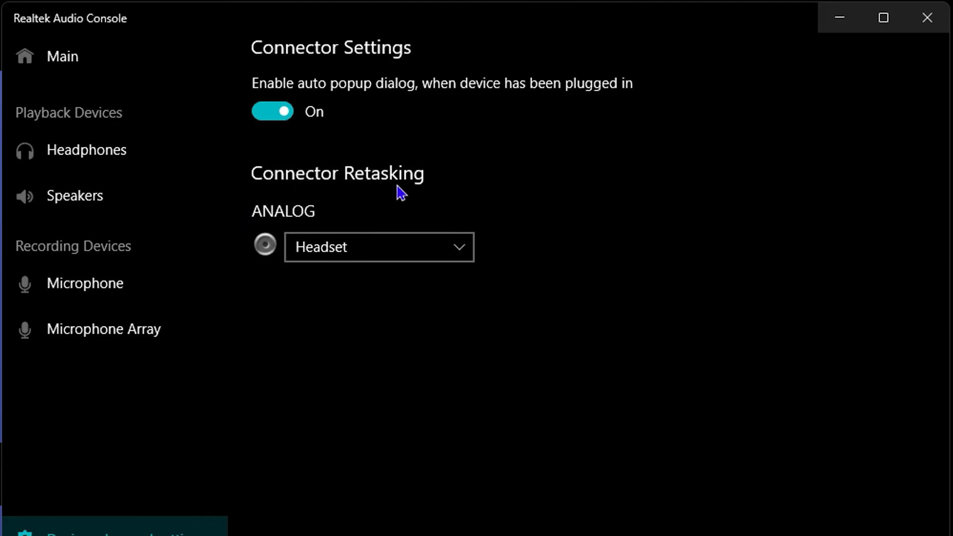
mouse_move(859, 451)
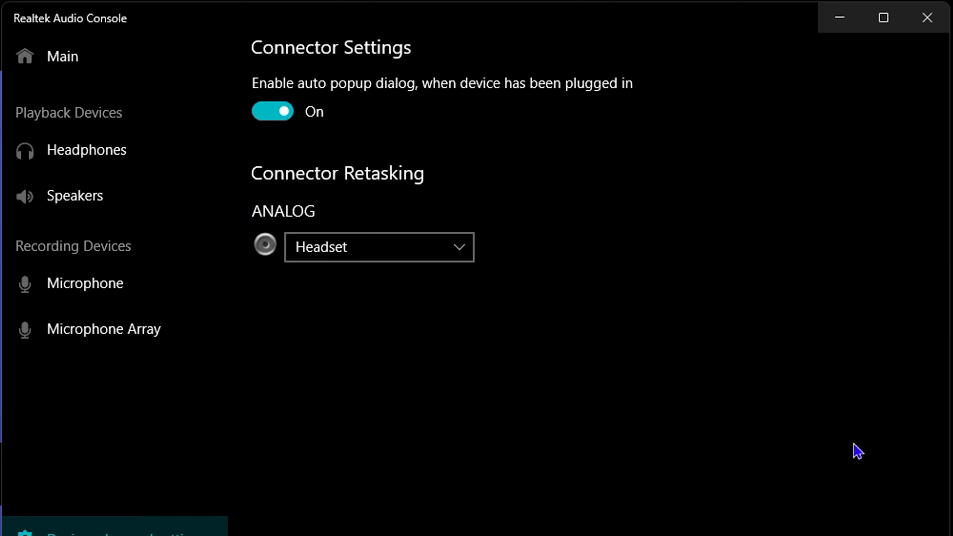
mouse_move(524, 423)
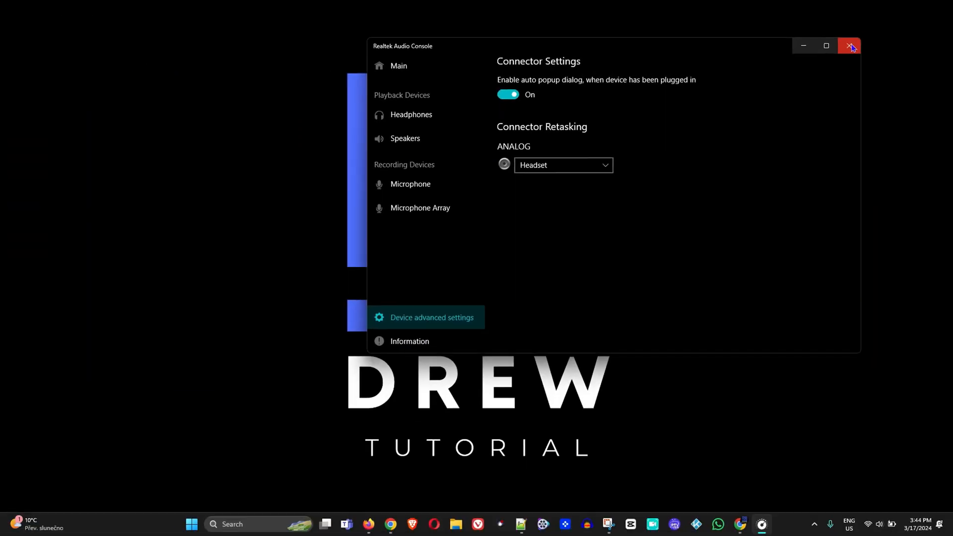
mouse_move(850, 46)
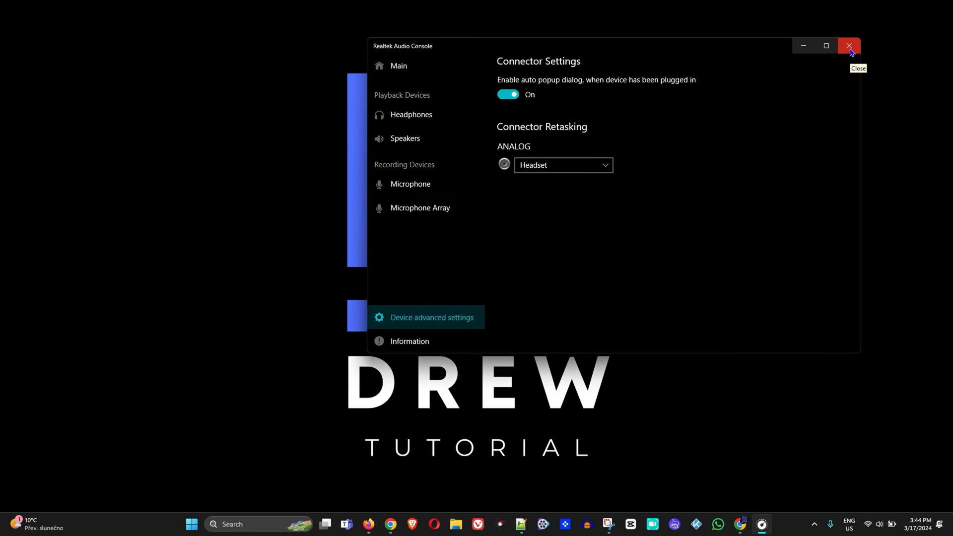
mouse_move(849, 45)
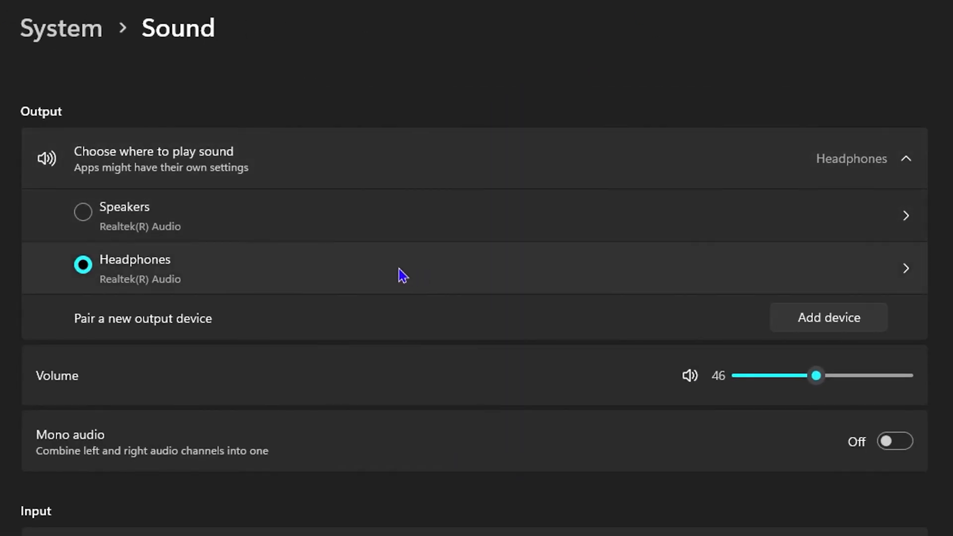
- Scroll the Sound page down to its Advanced section
scroll("down", 3)
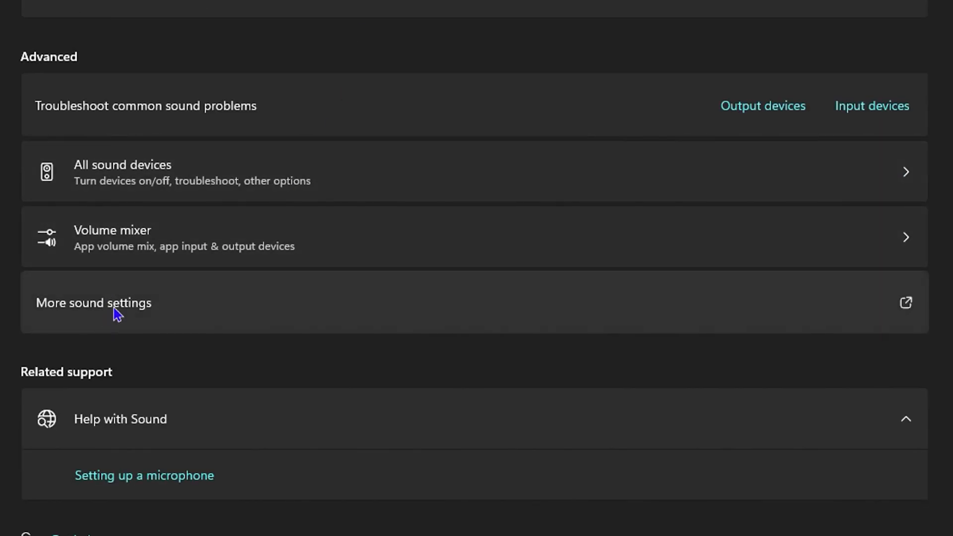
- Review the Realtek and Soundcore Life Q30 playback devices in the classic Sound dialog, then show Recording devices
left_click(94, 303)
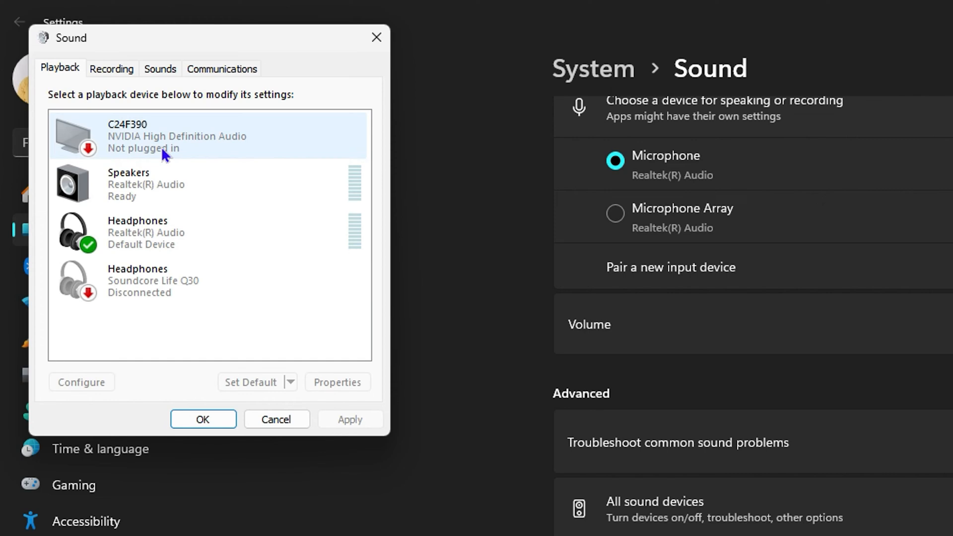
mouse_move(128, 149)
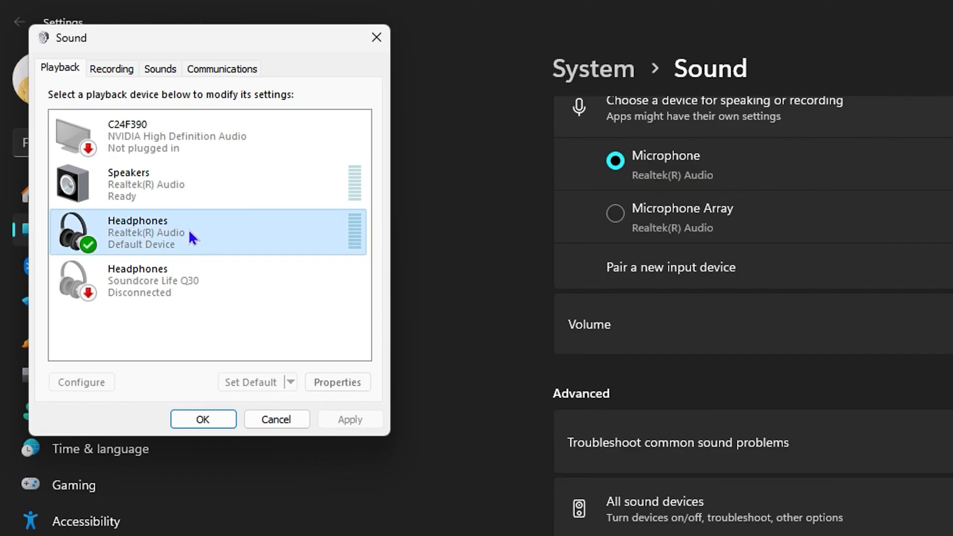
left_click(207, 279)
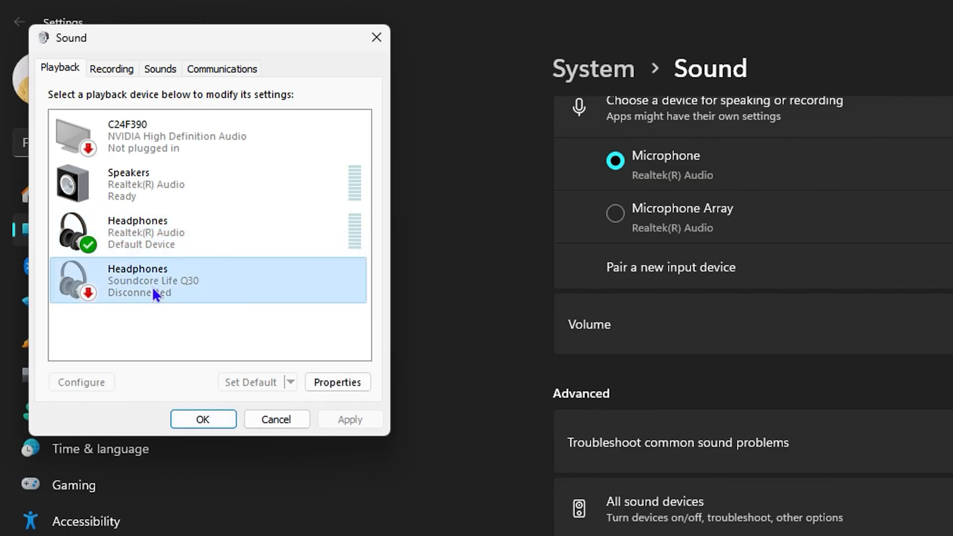
left_click(128, 183)
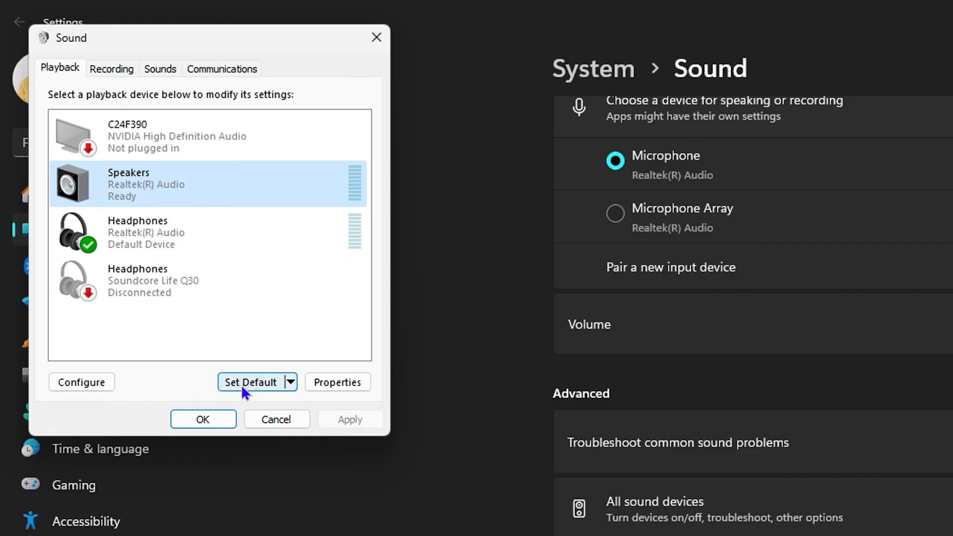
mouse_move(253, 387)
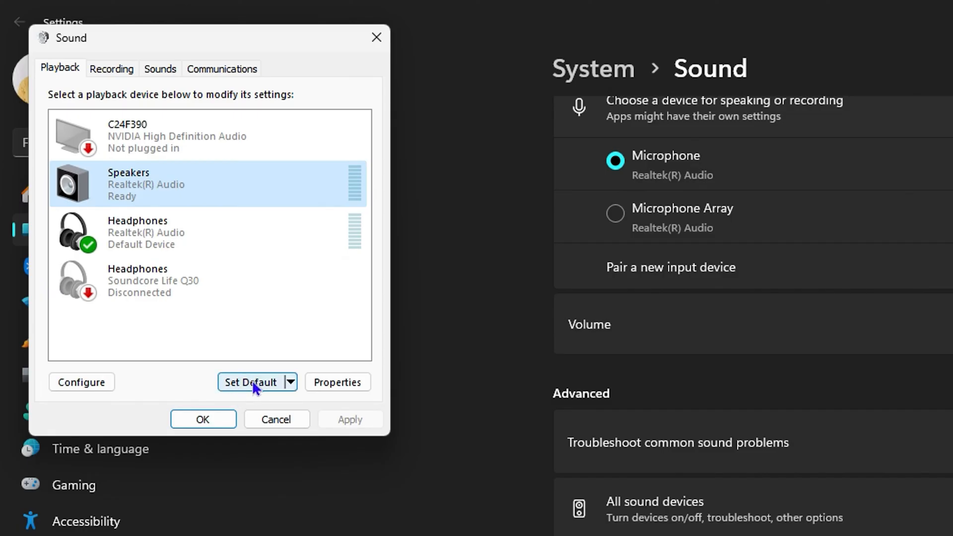
mouse_move(83, 40)
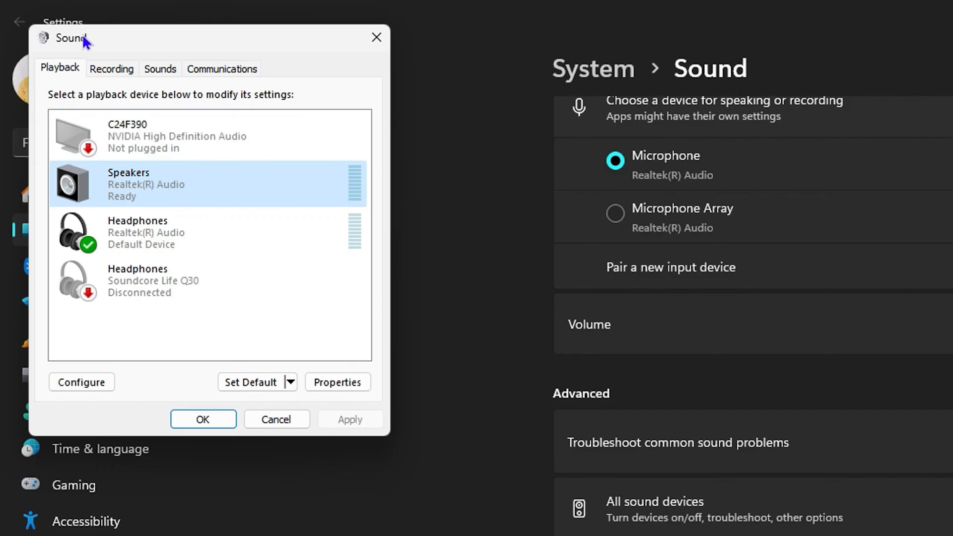
left_click(111, 68)
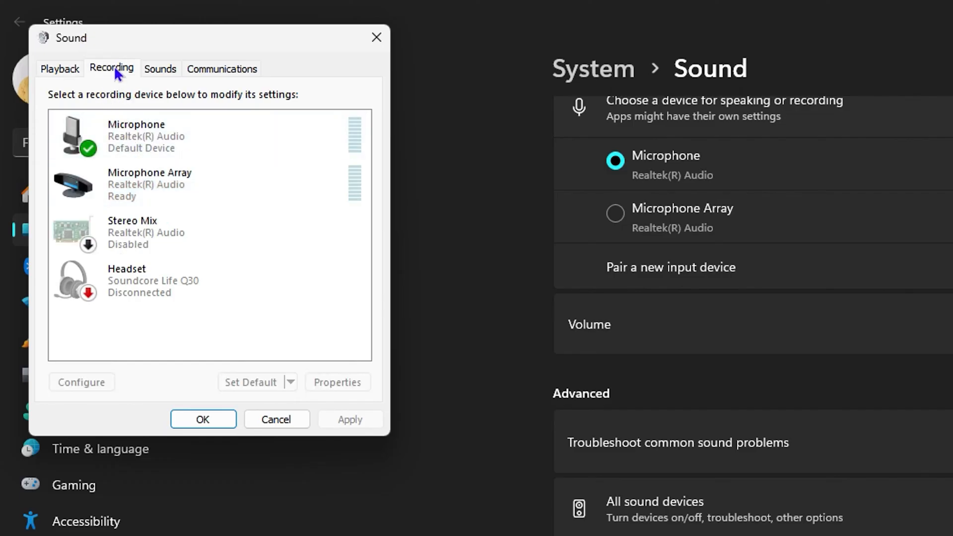
- Check the Soundcore Life Q30 headset entry, then close the Sound dialog and Settings
left_click(149, 185)
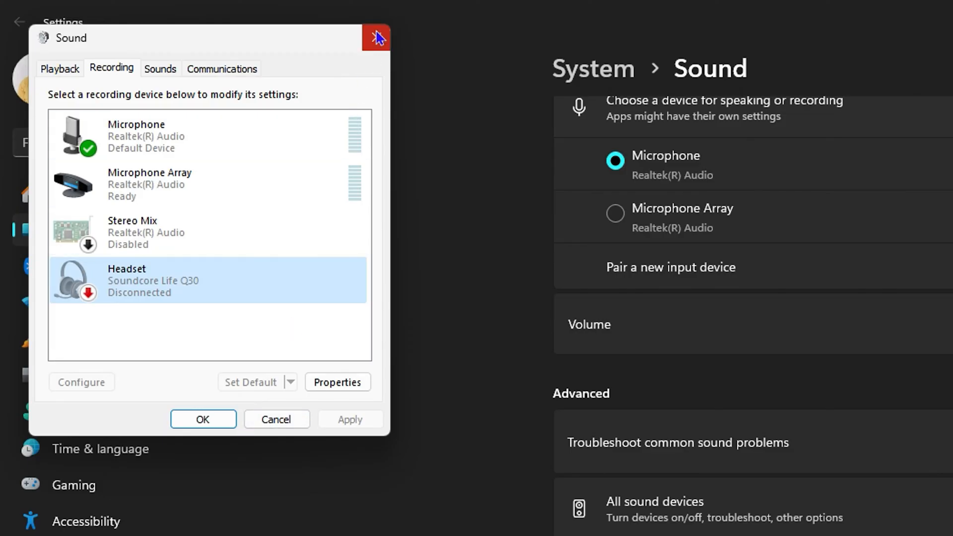
left_click(376, 37)
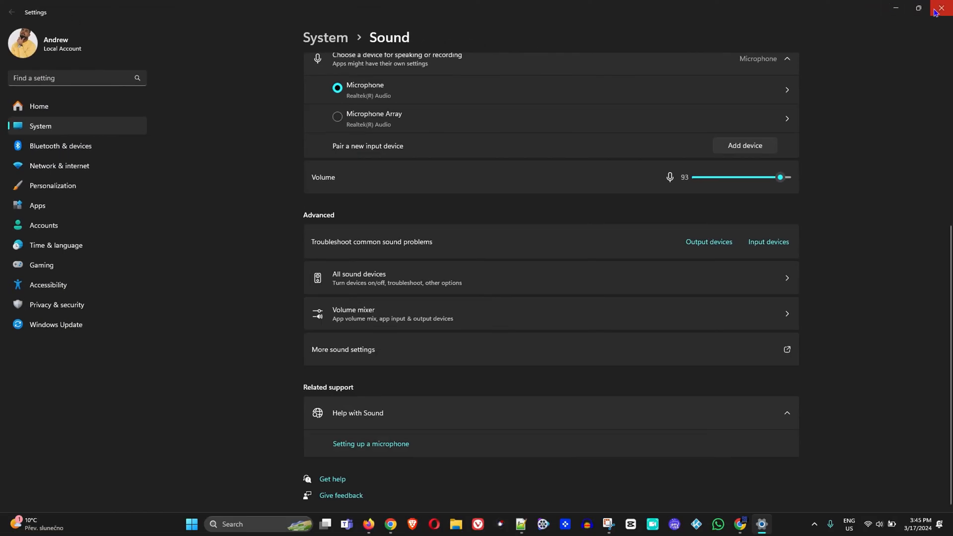
left_click(941, 9)
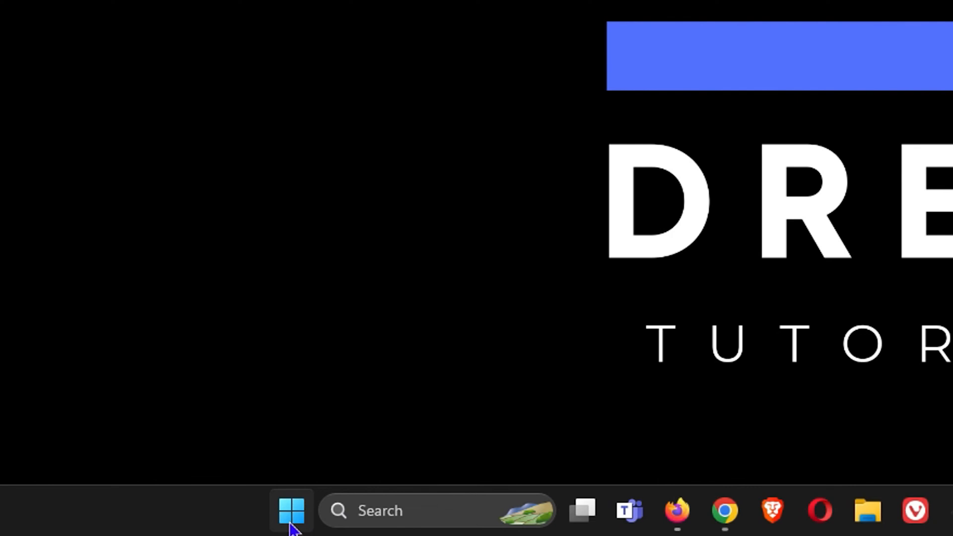
- Launch Device Manager via search, enlarge it, and select NVIDIA High Definition Audio
left_click(291, 510)
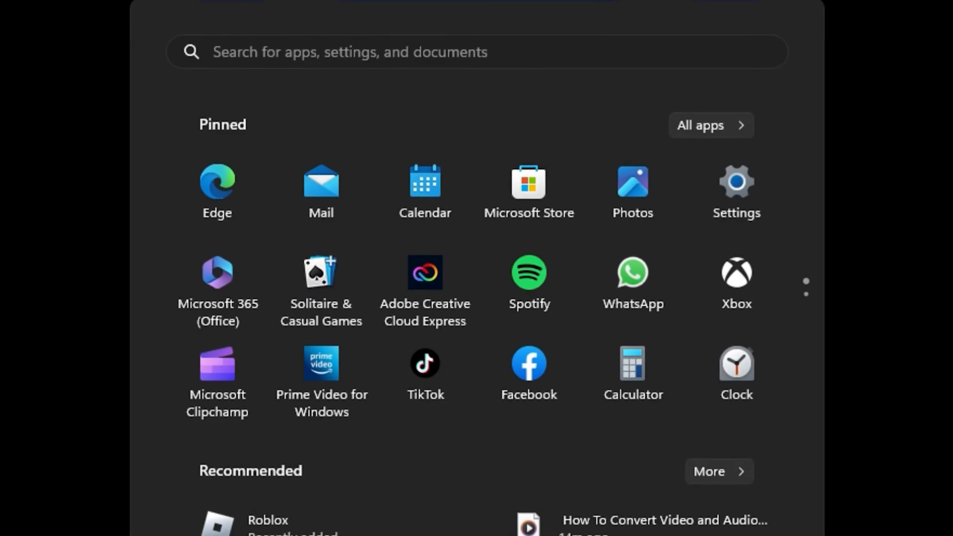
type("DEVICE Manager")
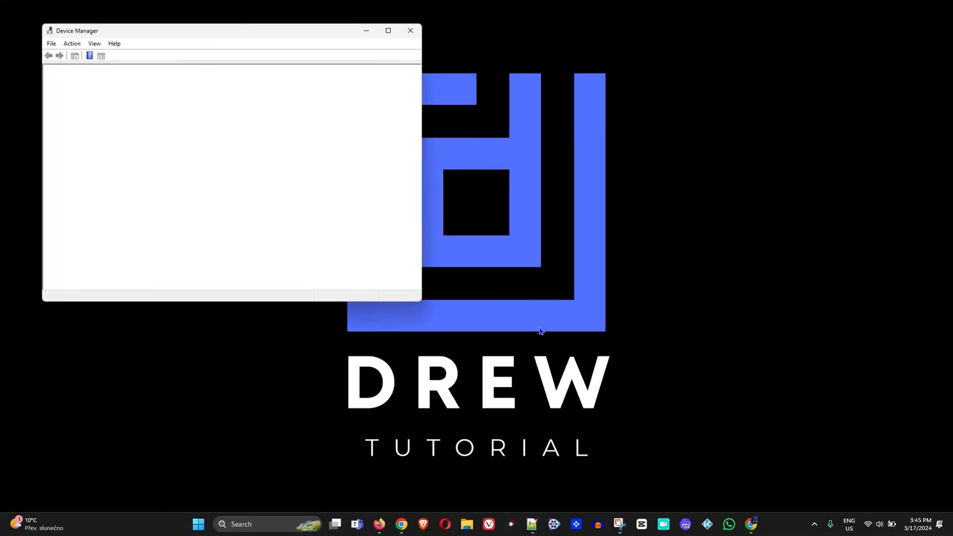
left_click(387, 31)
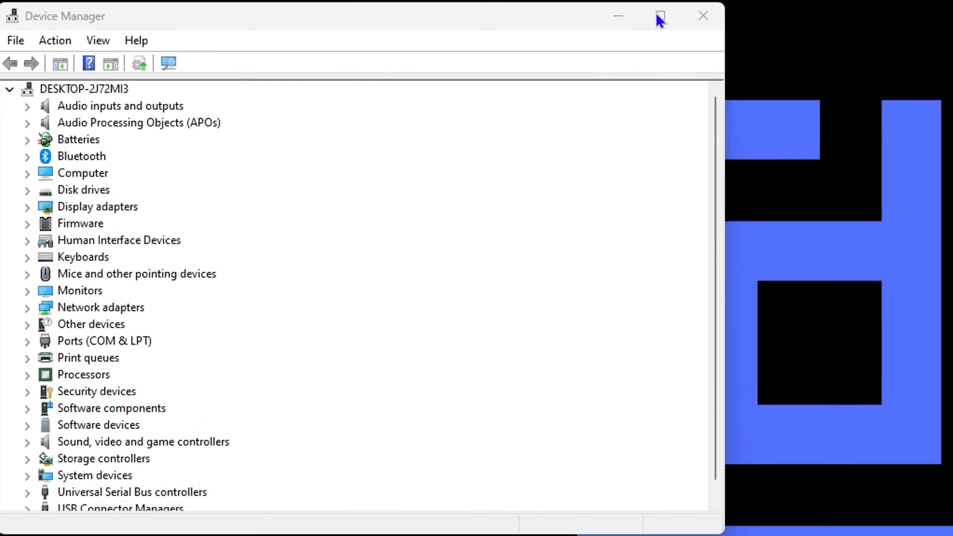
mouse_move(107, 452)
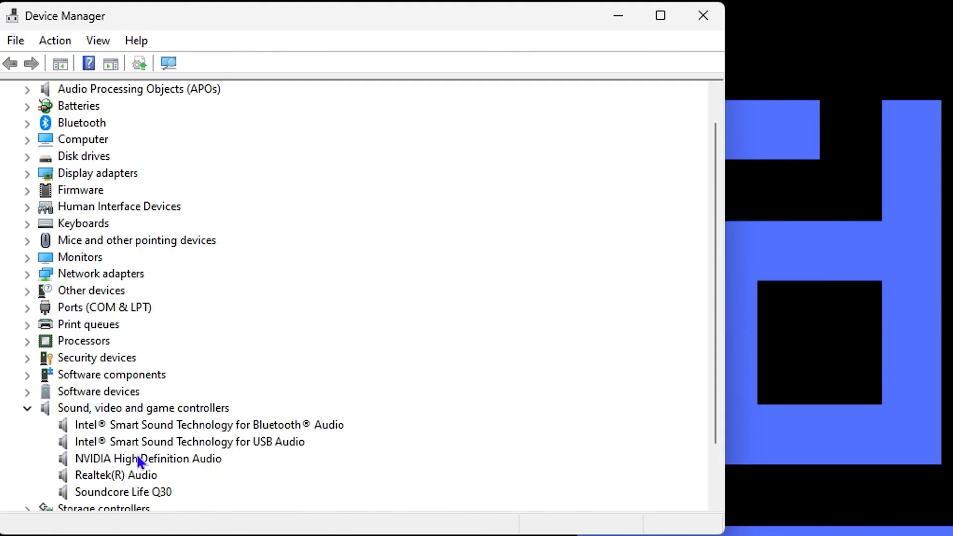
left_click(148, 459)
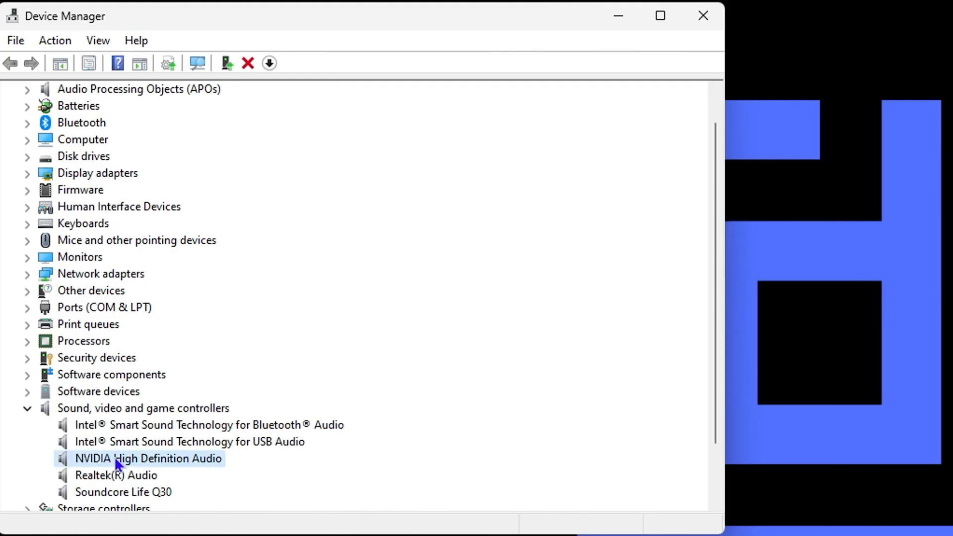
mouse_move(164, 470)
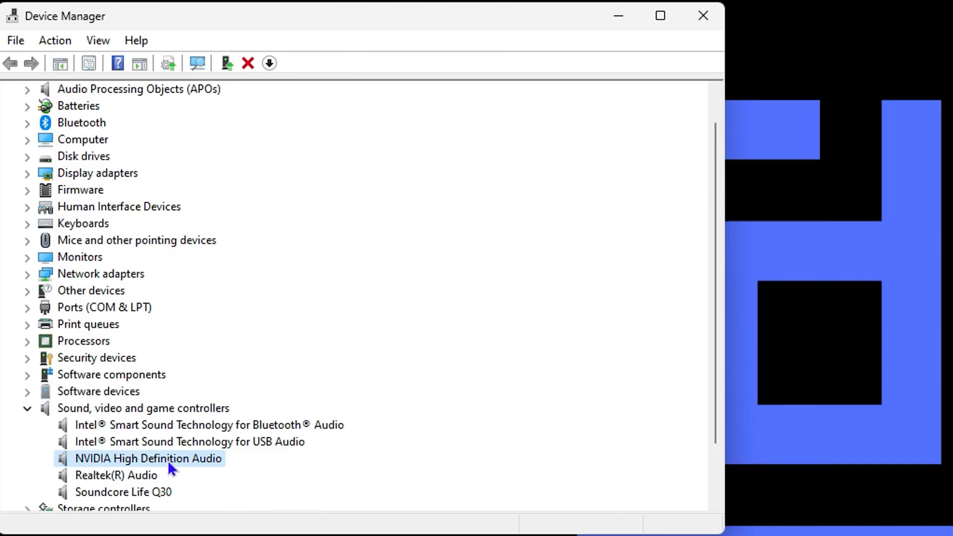
- Run an automatic driver search for NVIDIA High Definition Audio and dismiss the 'best driver installed' result
right_click(148, 459)
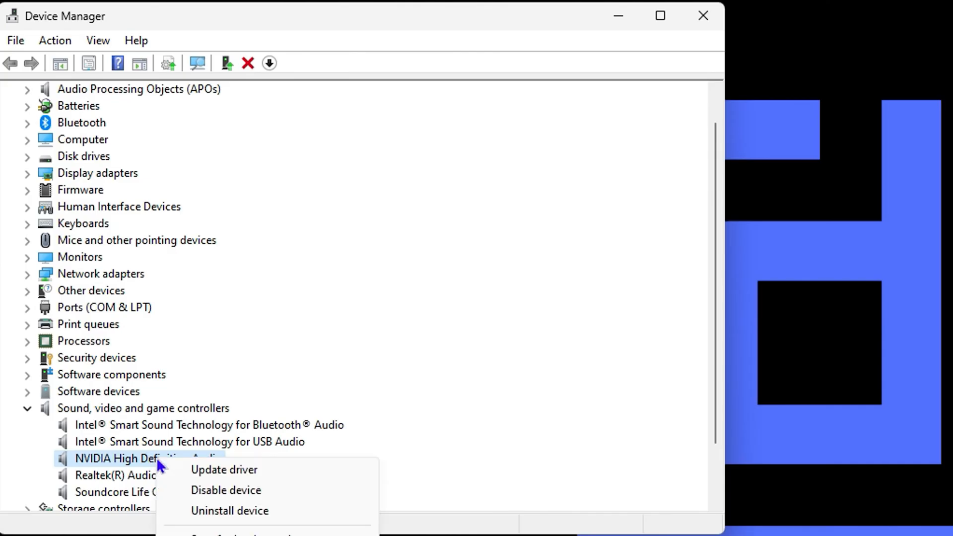
left_click(223, 469)
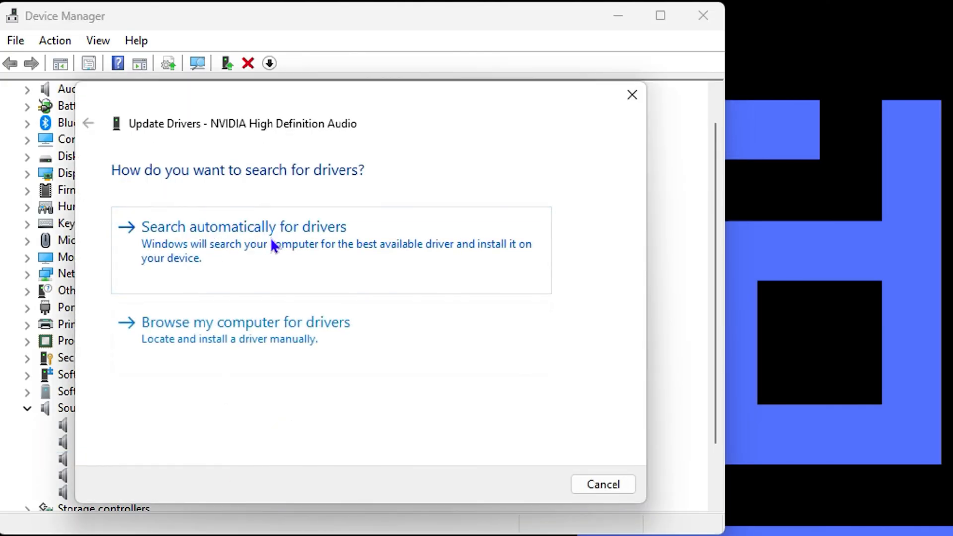
left_click(243, 227)
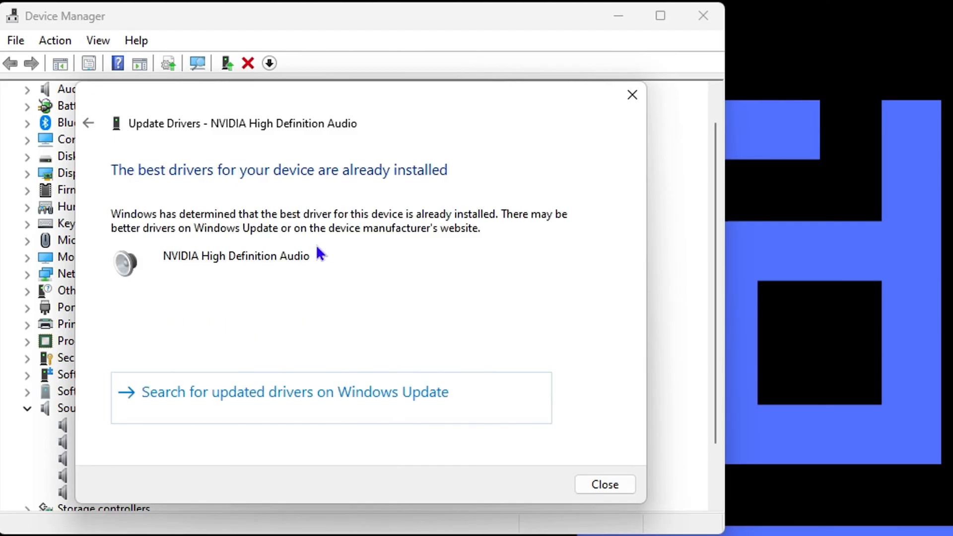
mouse_move(407, 190)
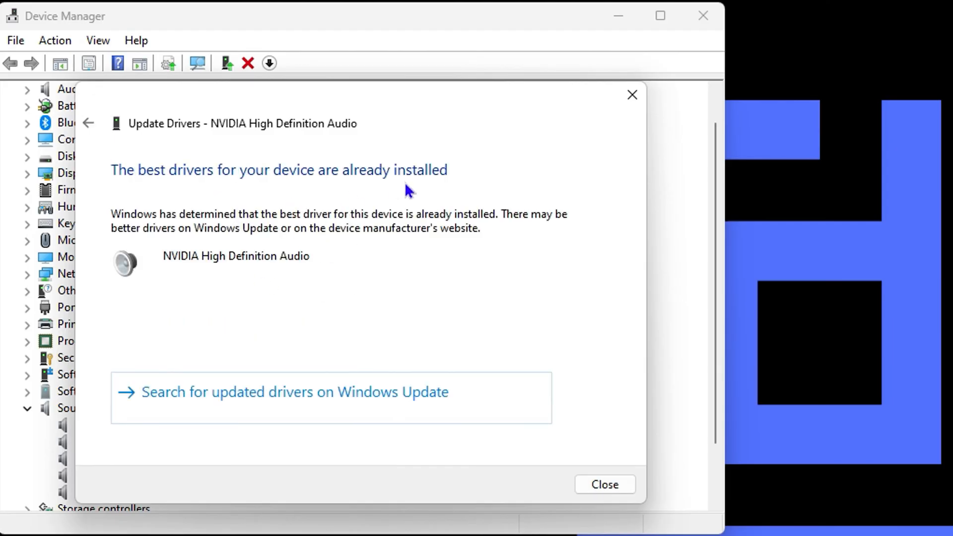
mouse_move(377, 291)
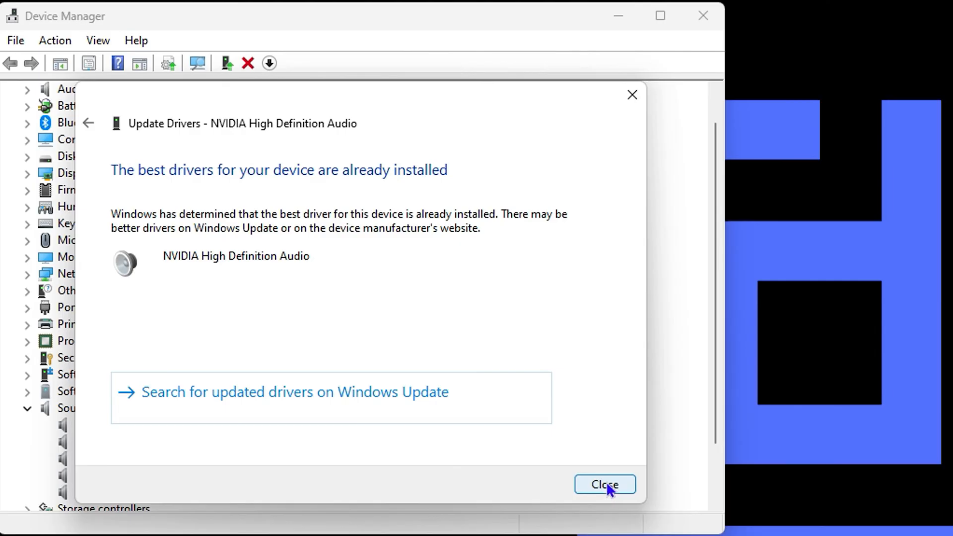
mouse_move(632, 96)
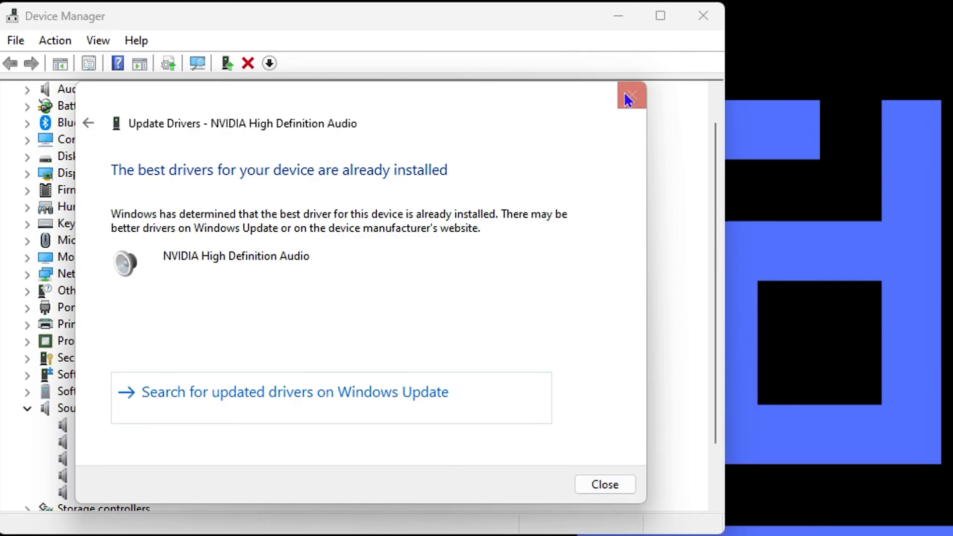
left_click(632, 97)
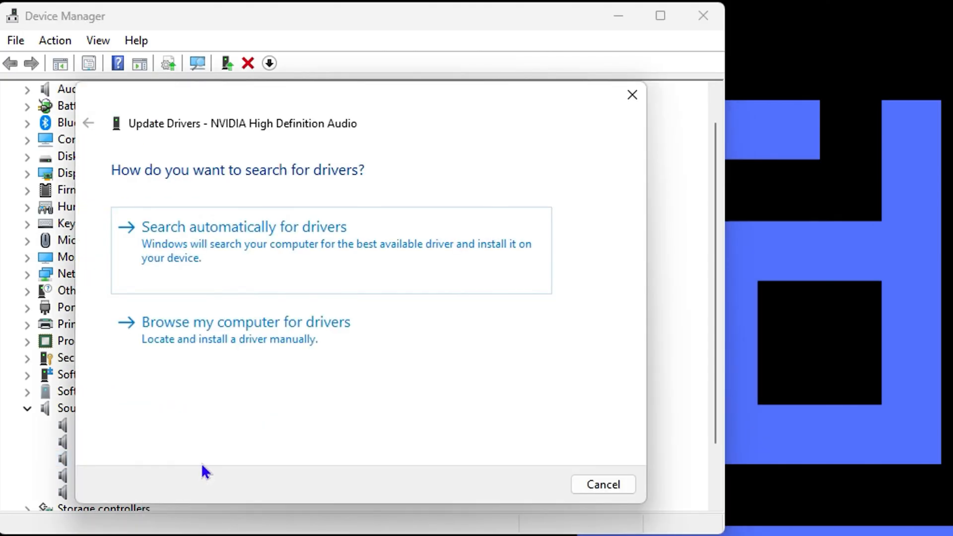
- List compatible drivers on this computer, select NVIDIA 1.3.39.3 and the generic HD Audio entry, then cancel
left_click(246, 321)
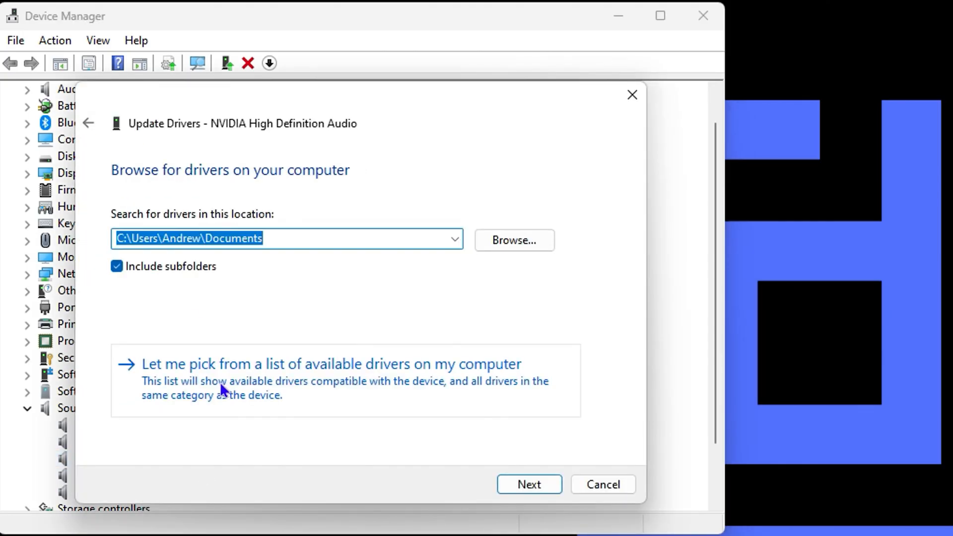
left_click(330, 365)
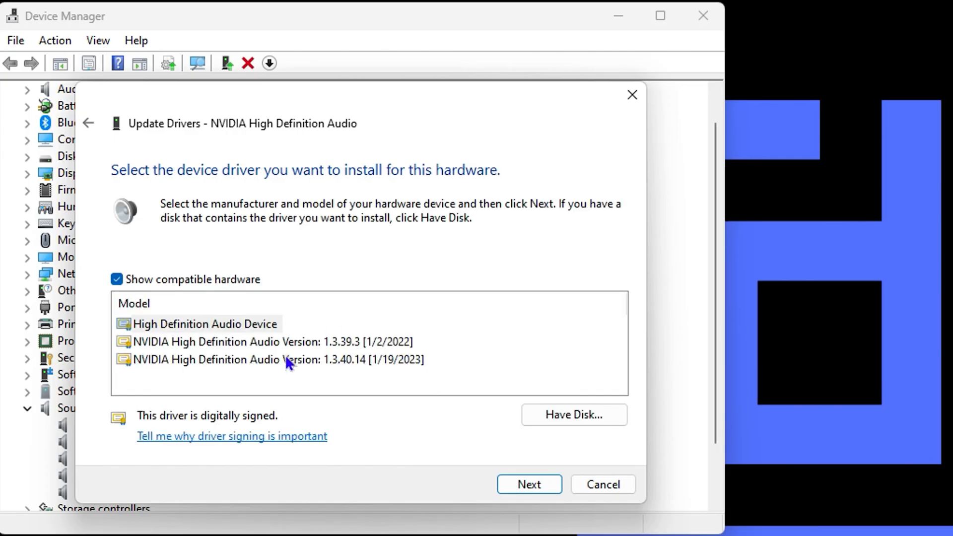
mouse_move(219, 393)
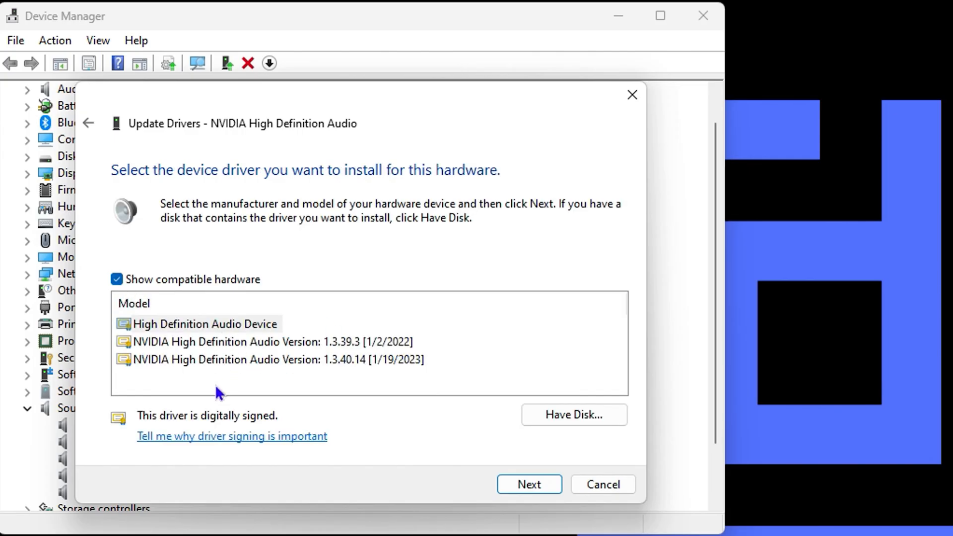
mouse_move(256, 346)
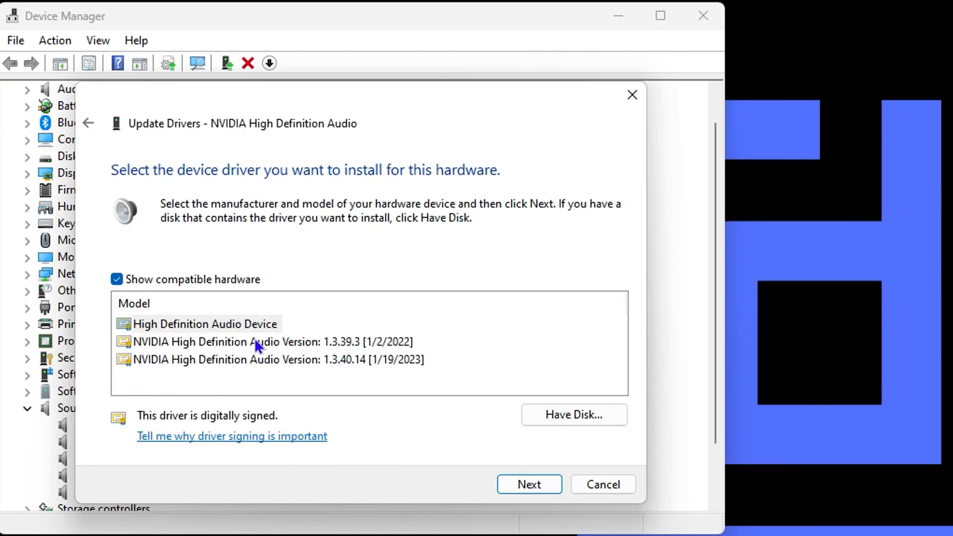
left_click(261, 341)
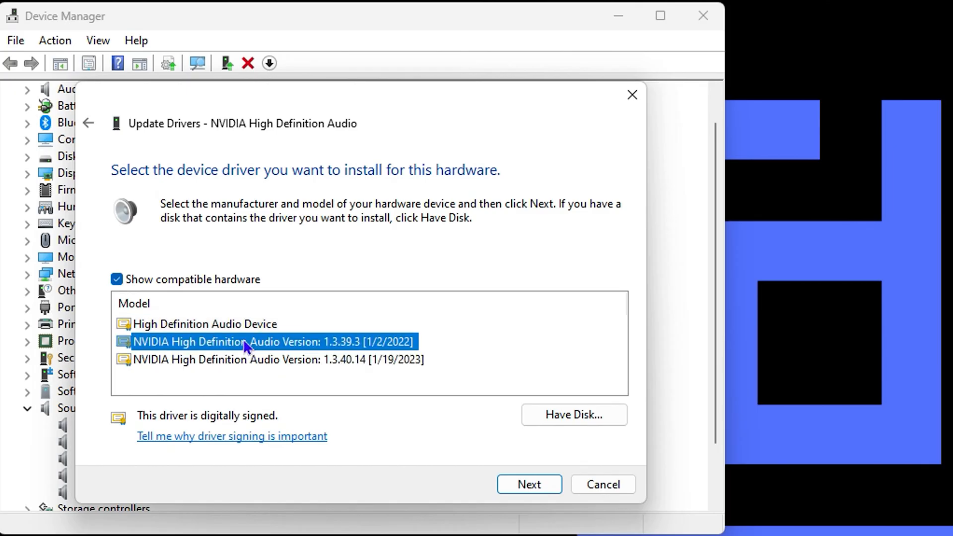
left_click(205, 324)
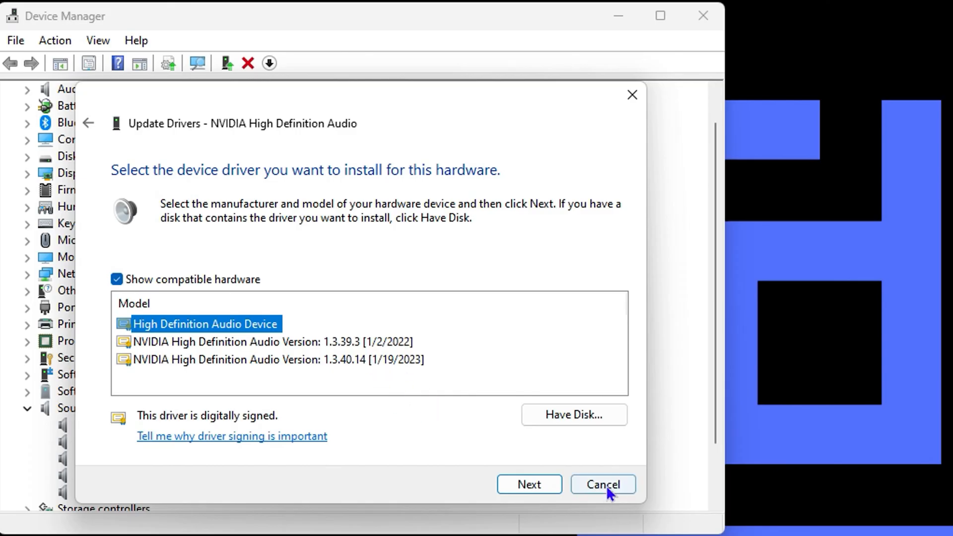
left_click(602, 485)
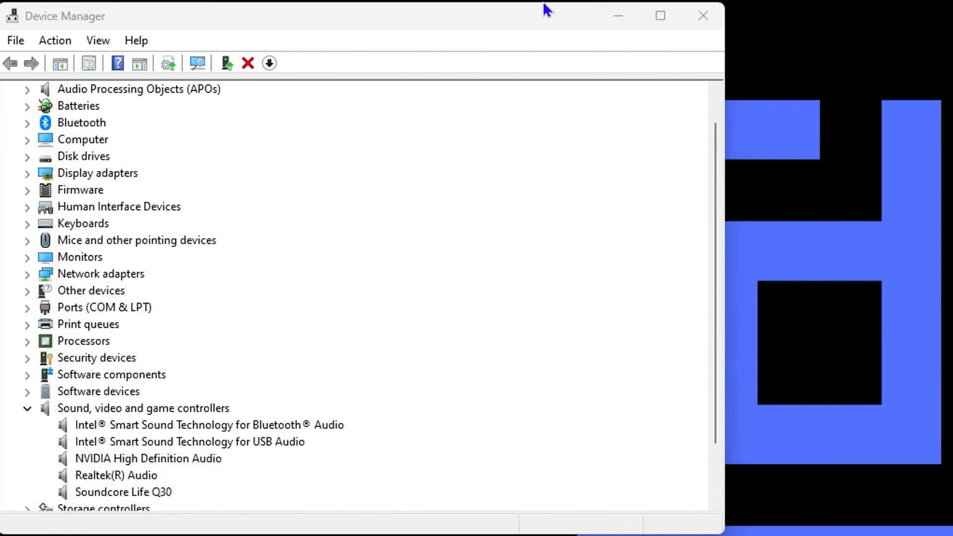